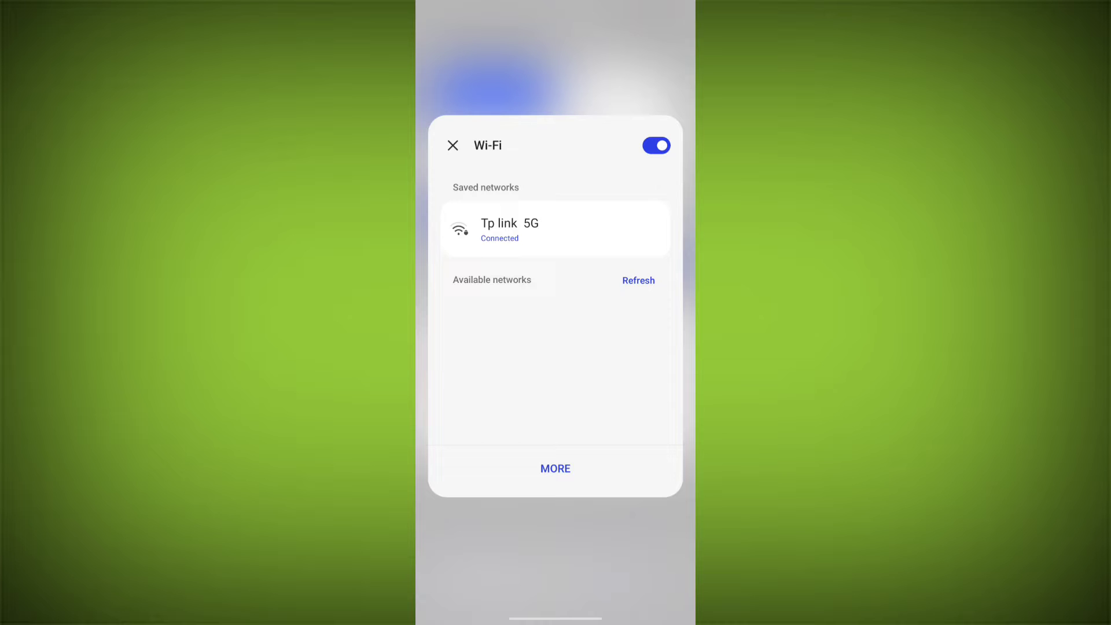
Step: Refresh the Wi-Fi network list showing Tp link 5G connected, then return to the home screen
left_click(638, 280)
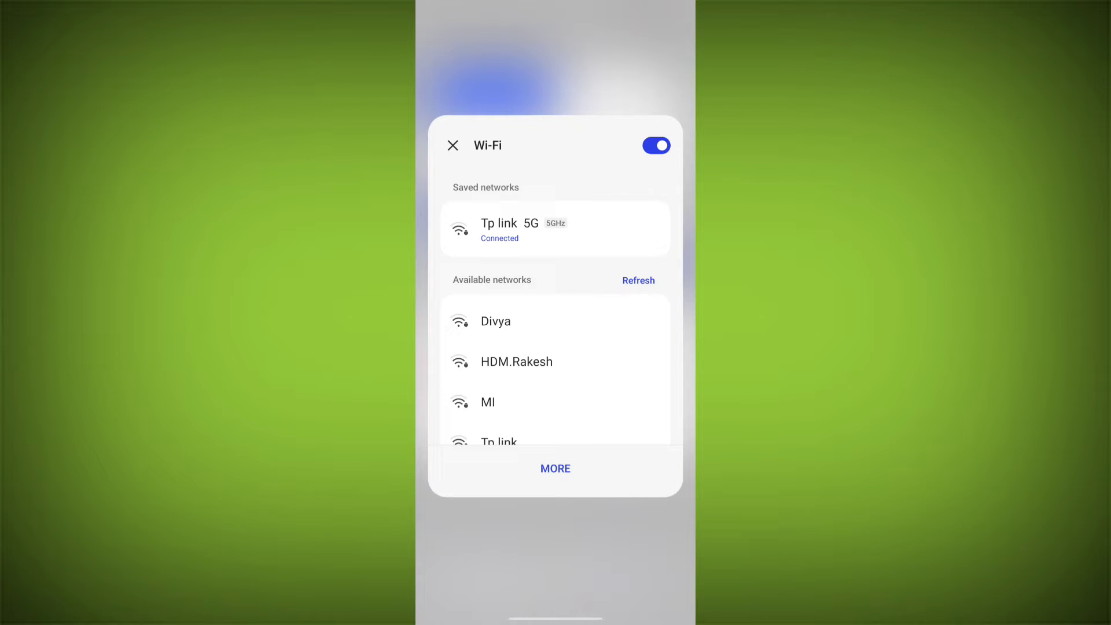
left_click(452, 145)
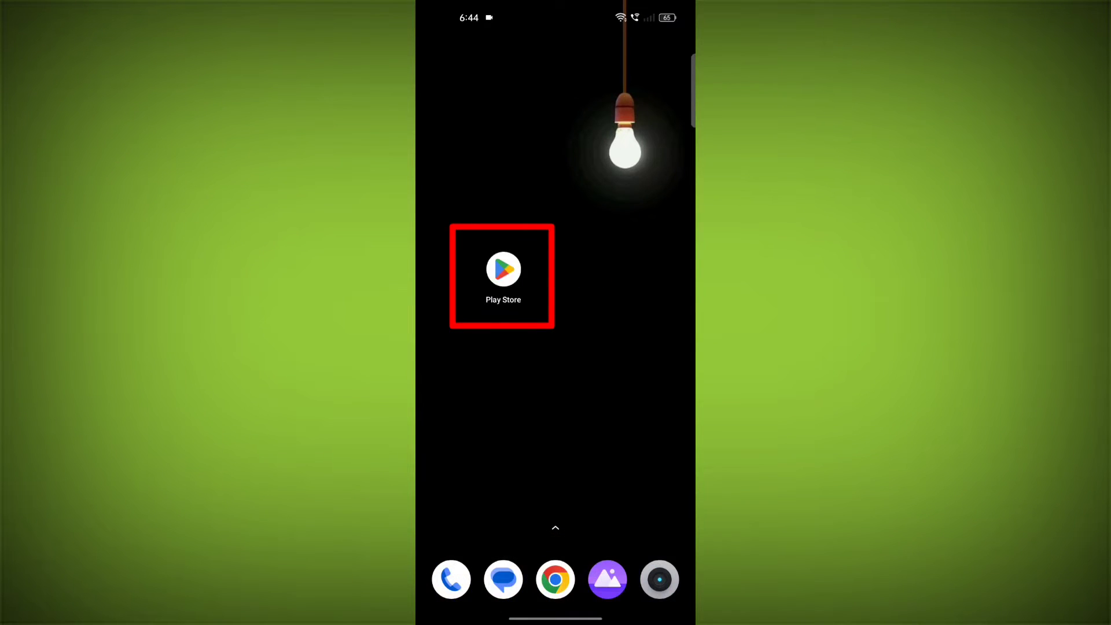
Step: In Play Store, rerun the recent 'duolingo' search to reach its listing for an update check
left_click(502, 269)
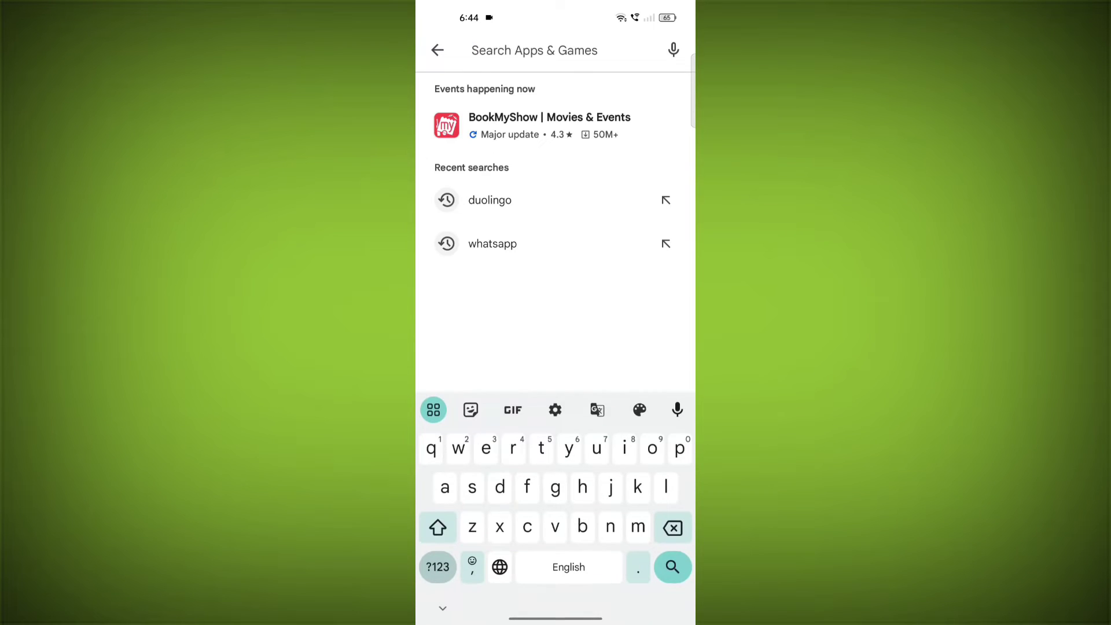
left_click(490, 199)
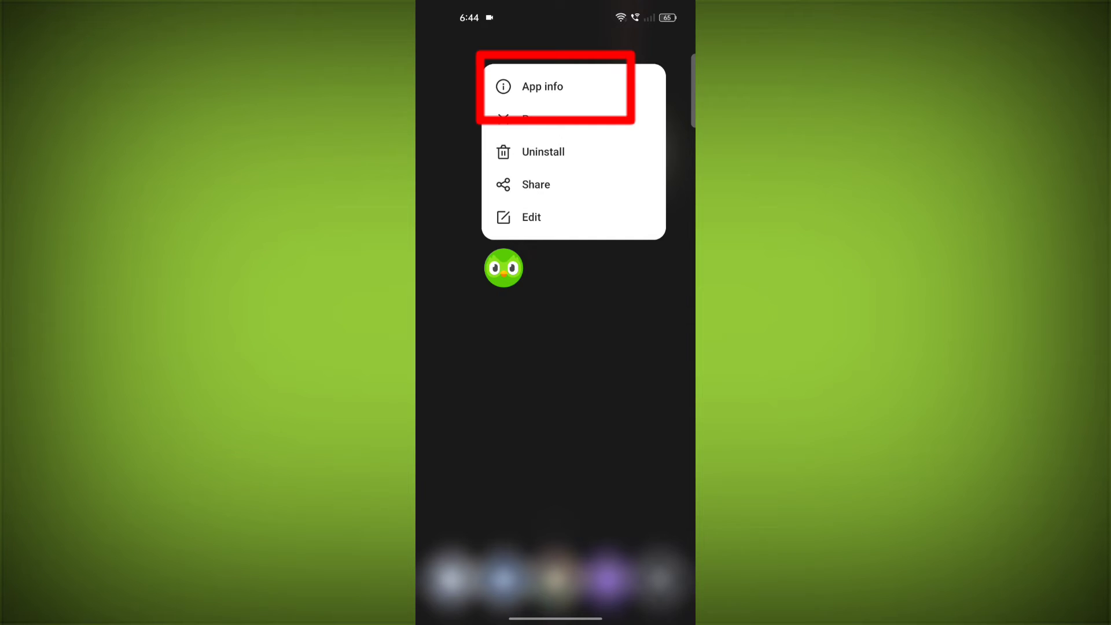
Step: Force stop Duolingo from App info and clear all its stored data
left_click(543, 86)
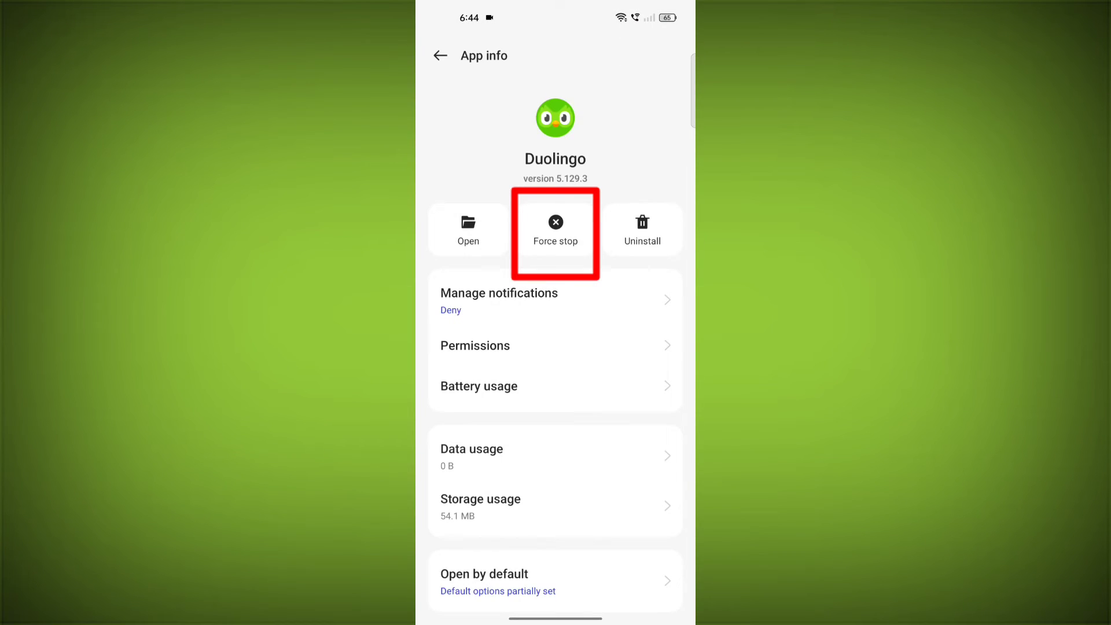
left_click(555, 228)
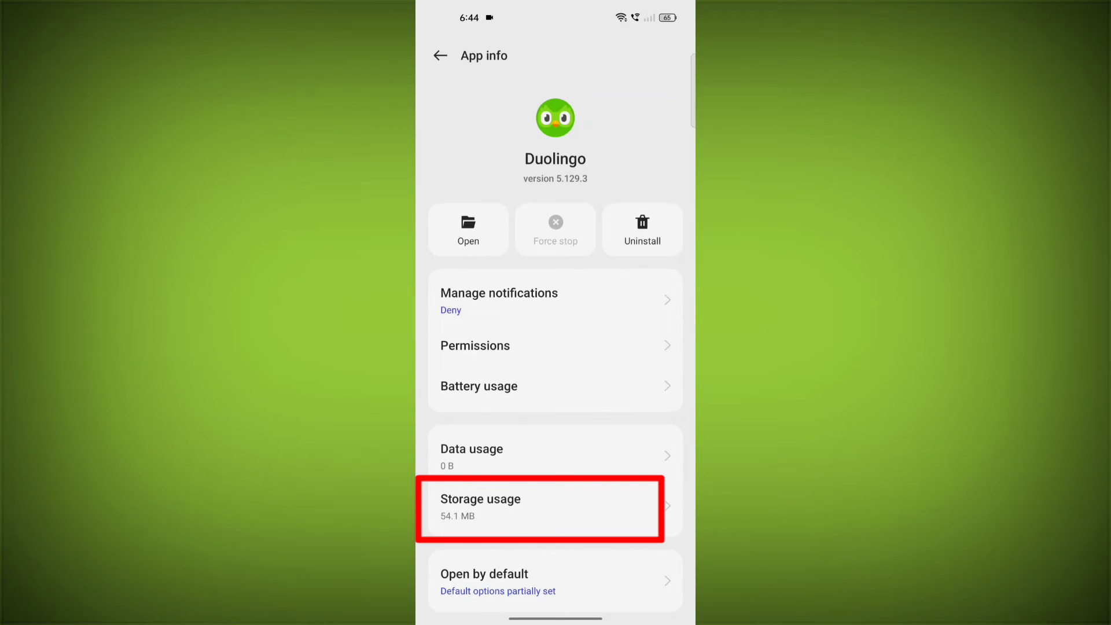
left_click(542, 507)
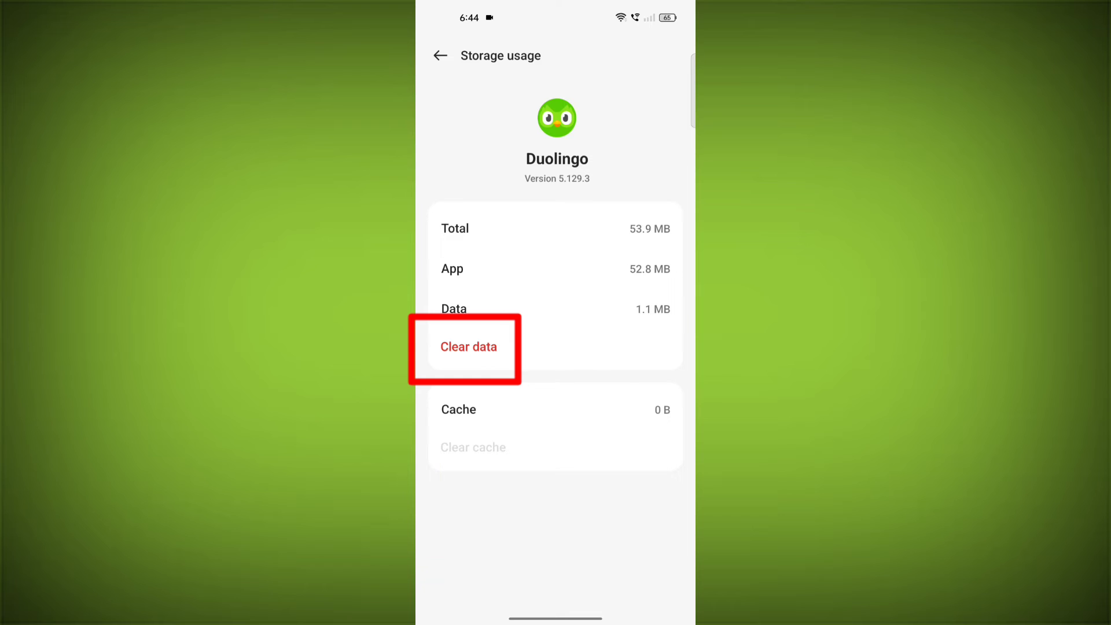
left_click(469, 346)
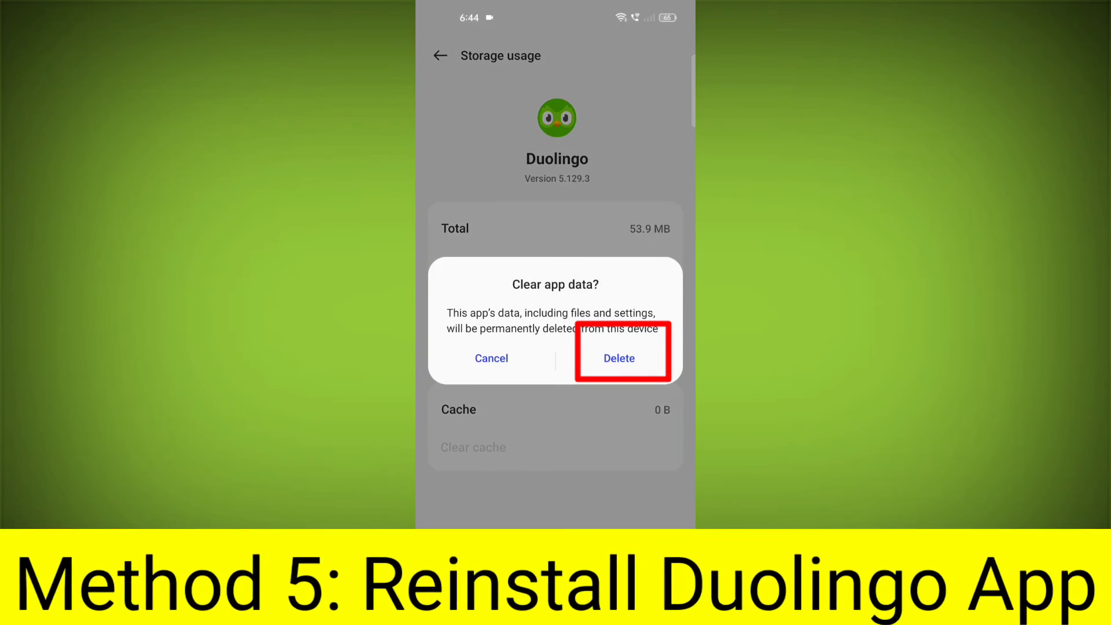
left_click(619, 358)
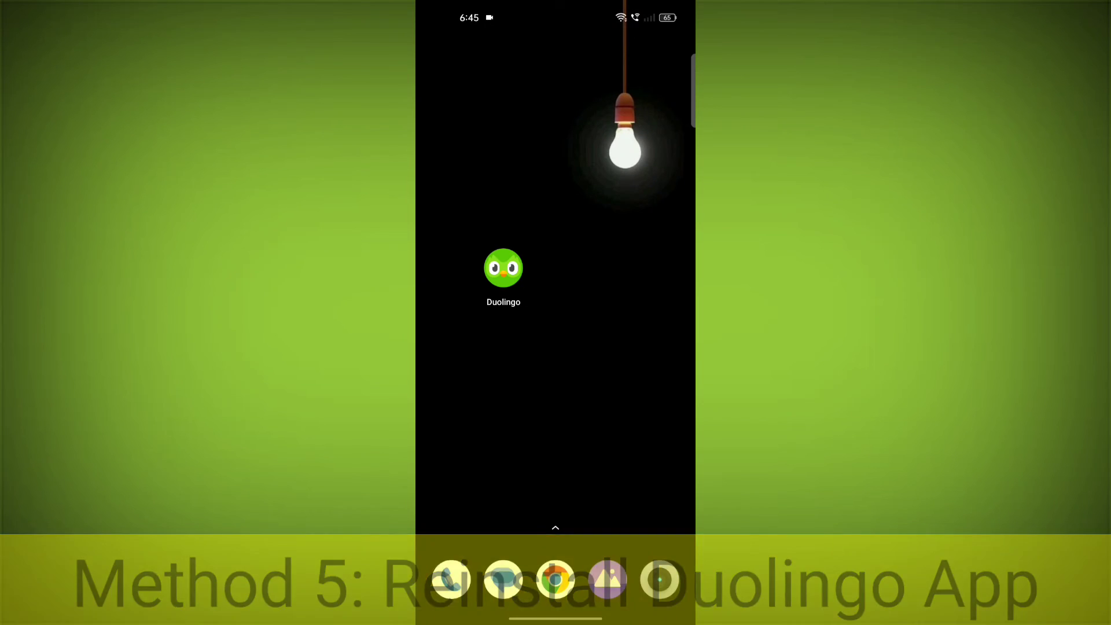
Step: Uninstall Duolingo from the home screen icon's menu and confirm
left_click(503, 268)
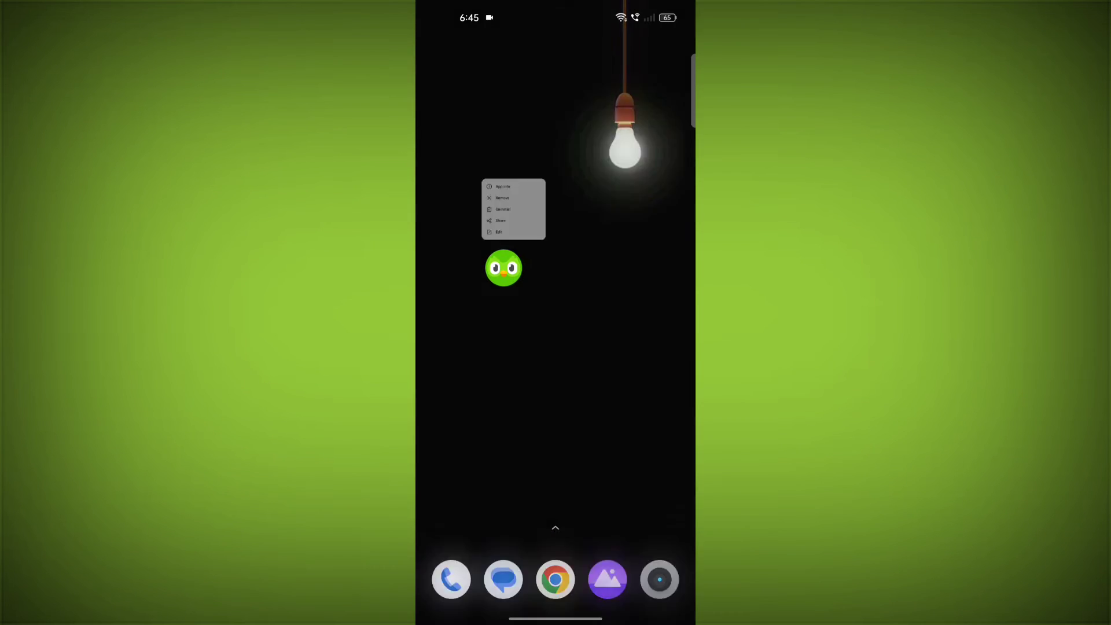
left_click(503, 209)
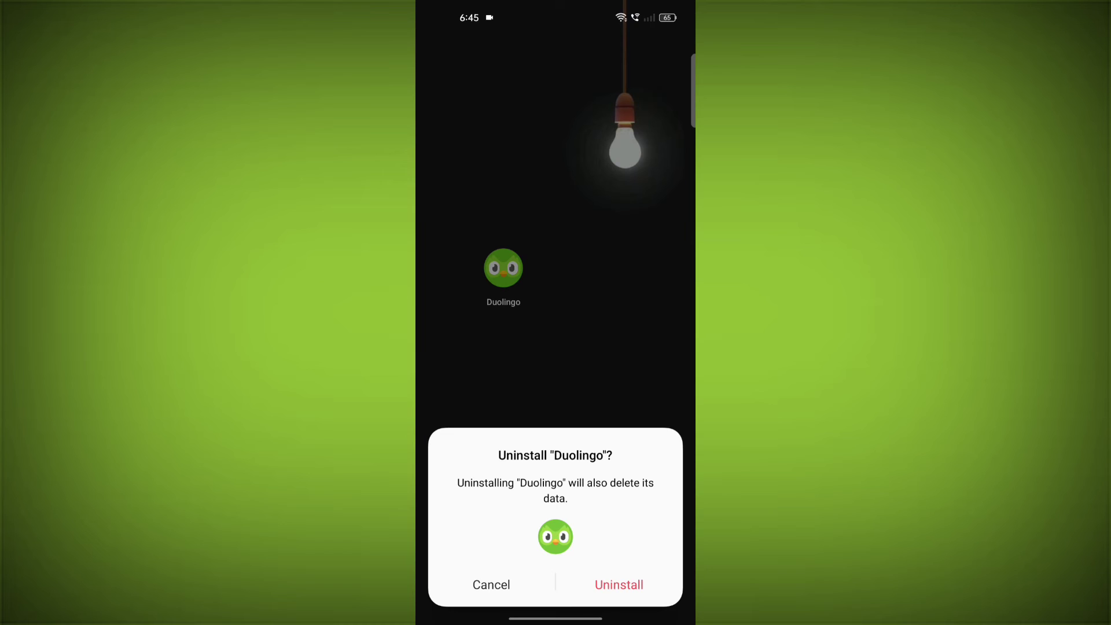
left_click(618, 584)
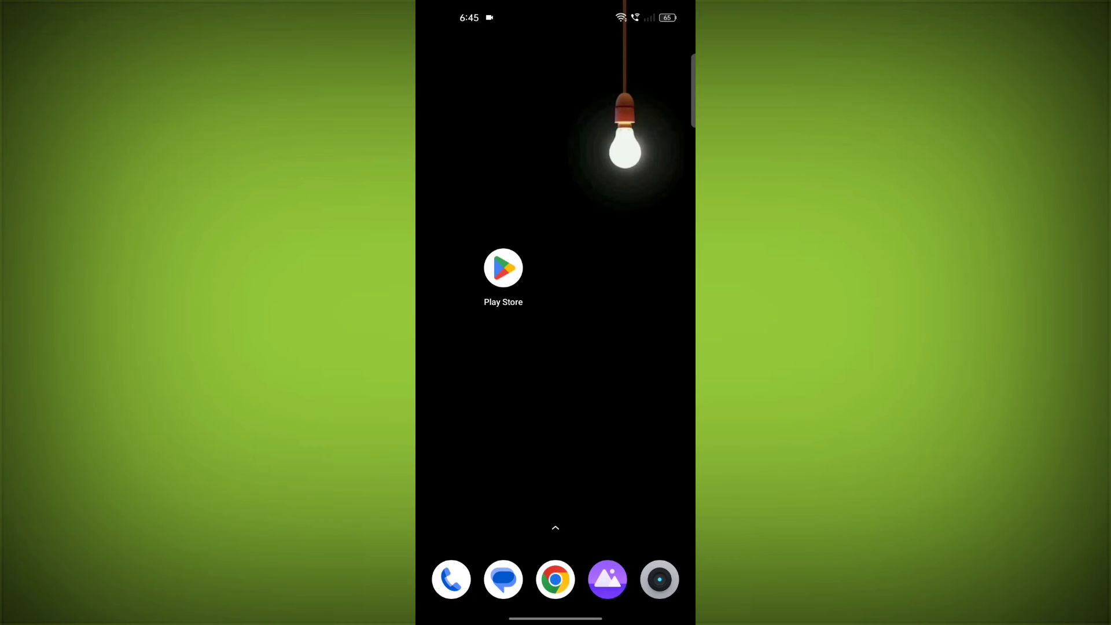
Step: Install Duolingo: Language Lessons from Play Store and launch it to the welcome screen
left_click(503, 268)
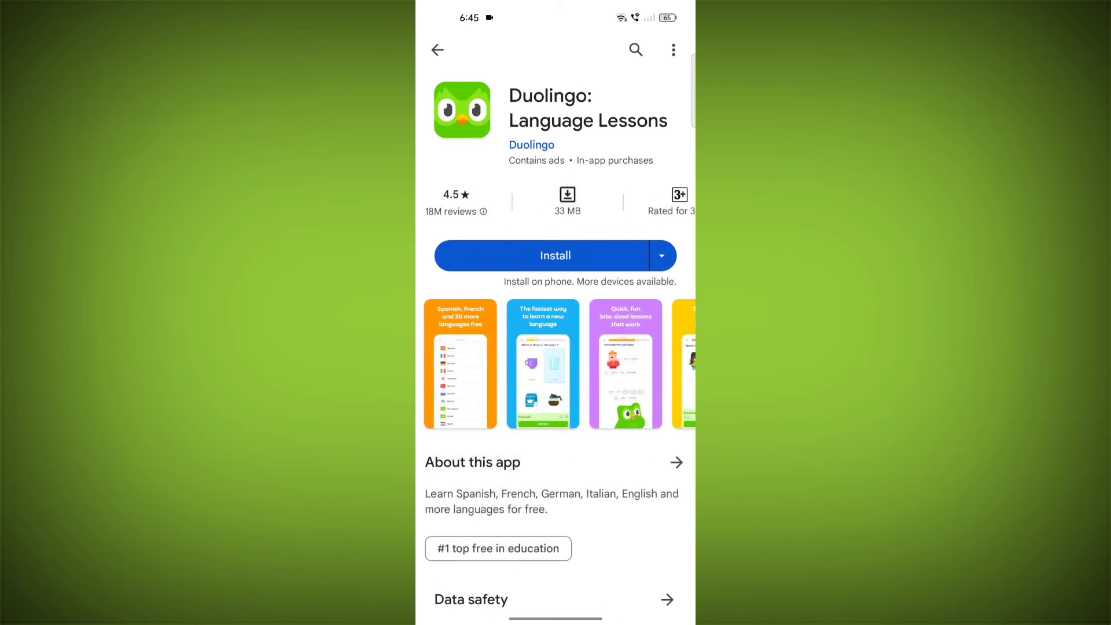
left_click(555, 255)
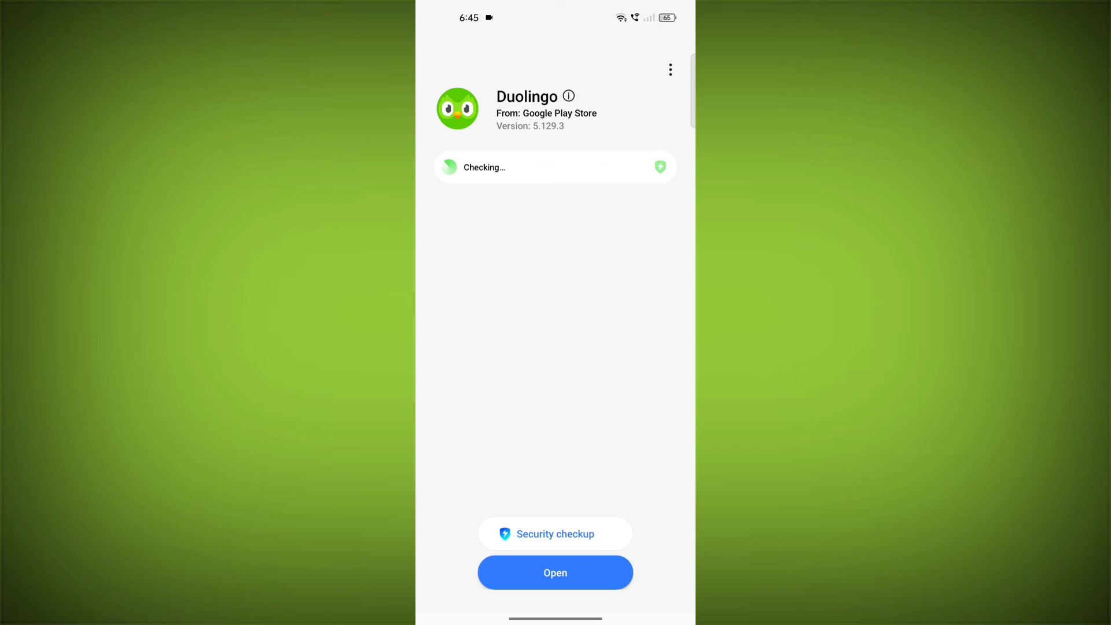
left_click(555, 573)
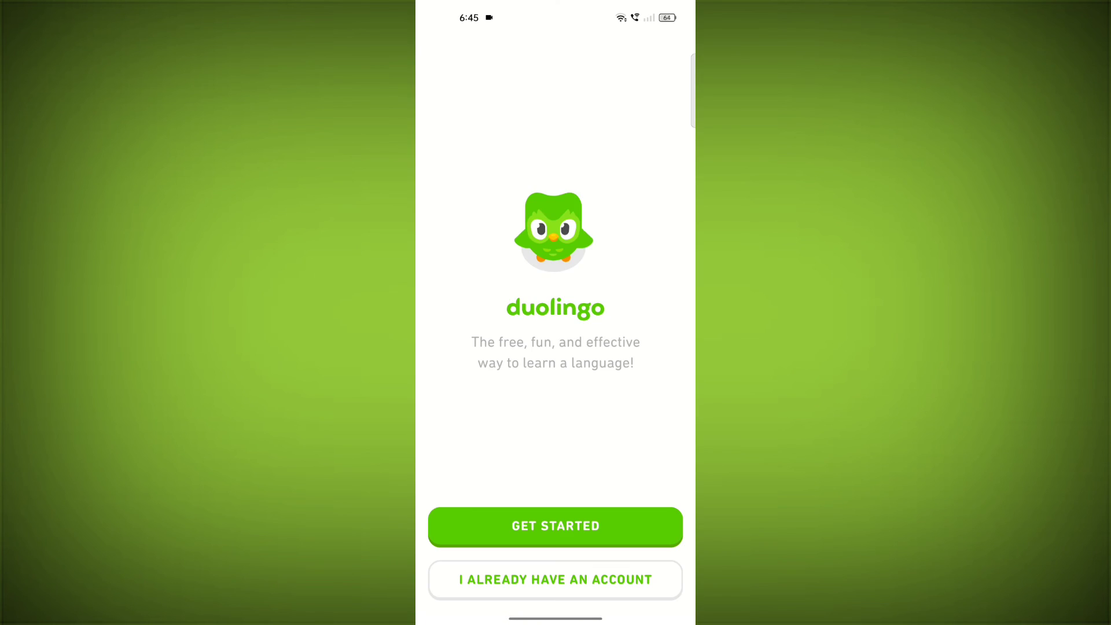